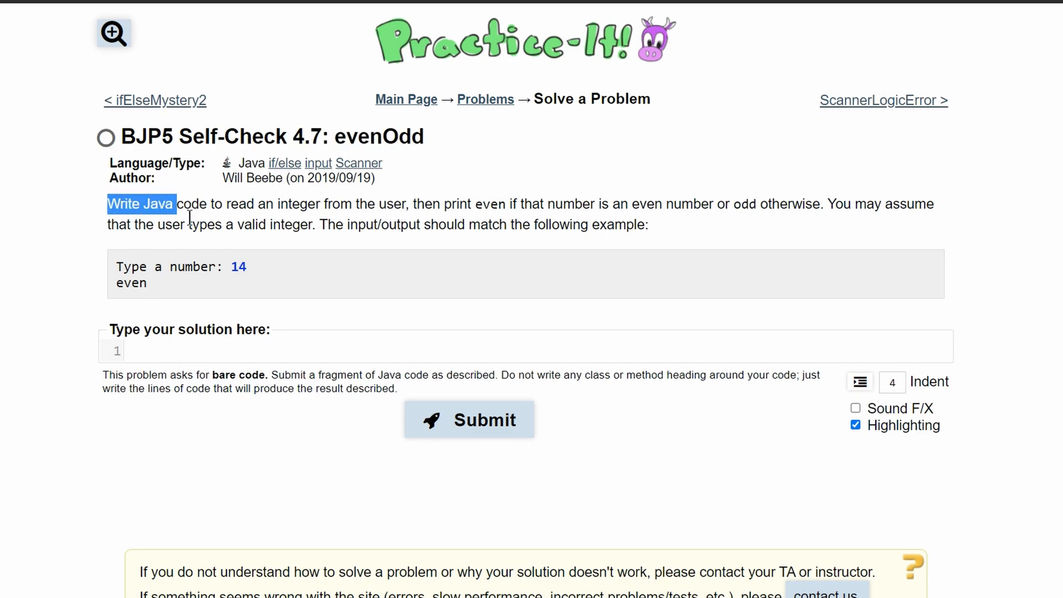
mouse_move(358, 224)
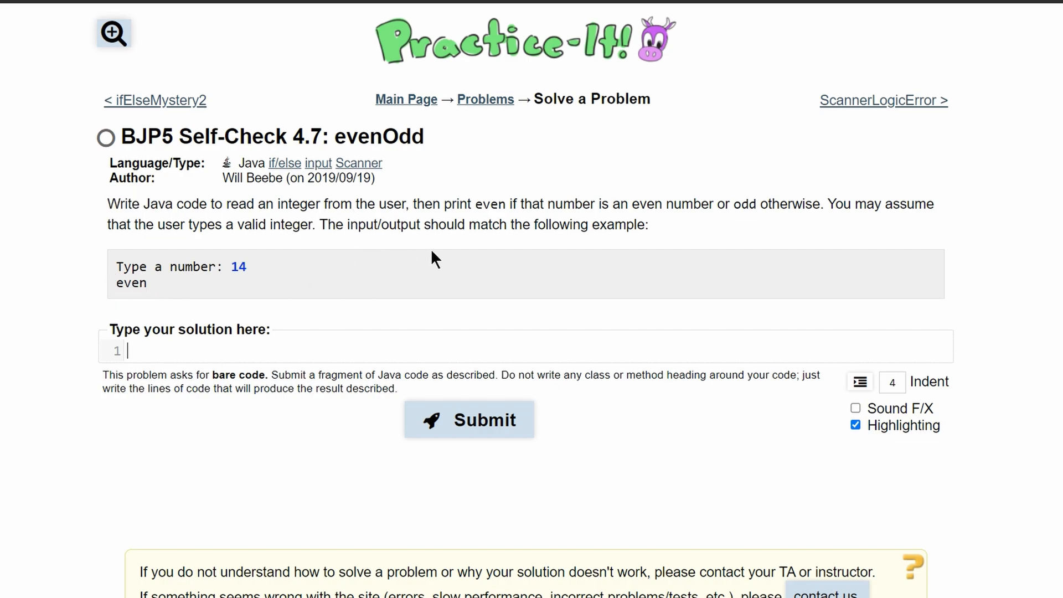
Write line 1 as Scanner scan = new Scanner(System.in) and move to a new line.
double_click(237, 267)
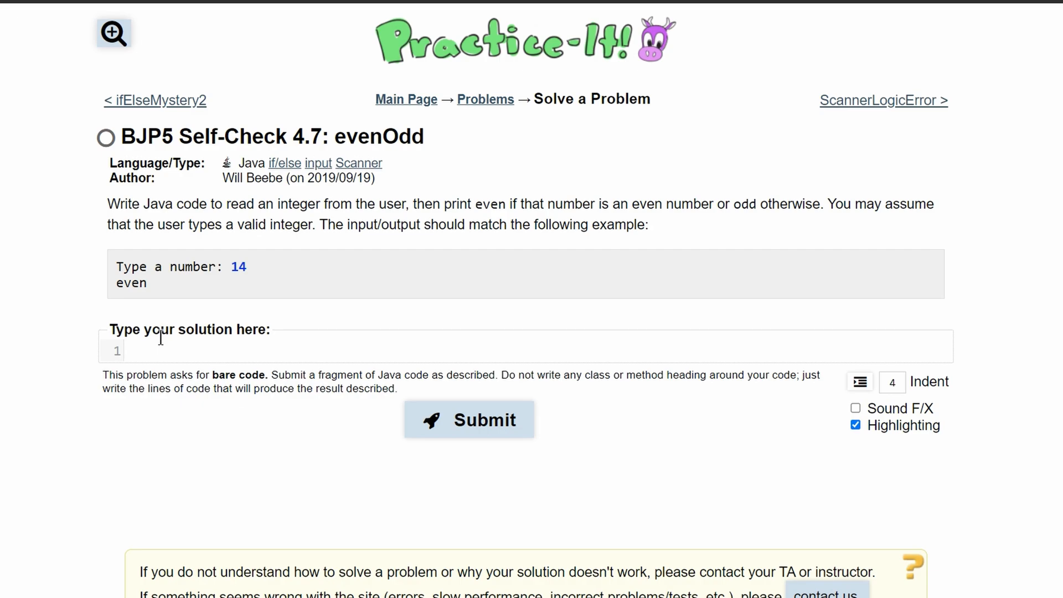
mouse_move(208, 348)
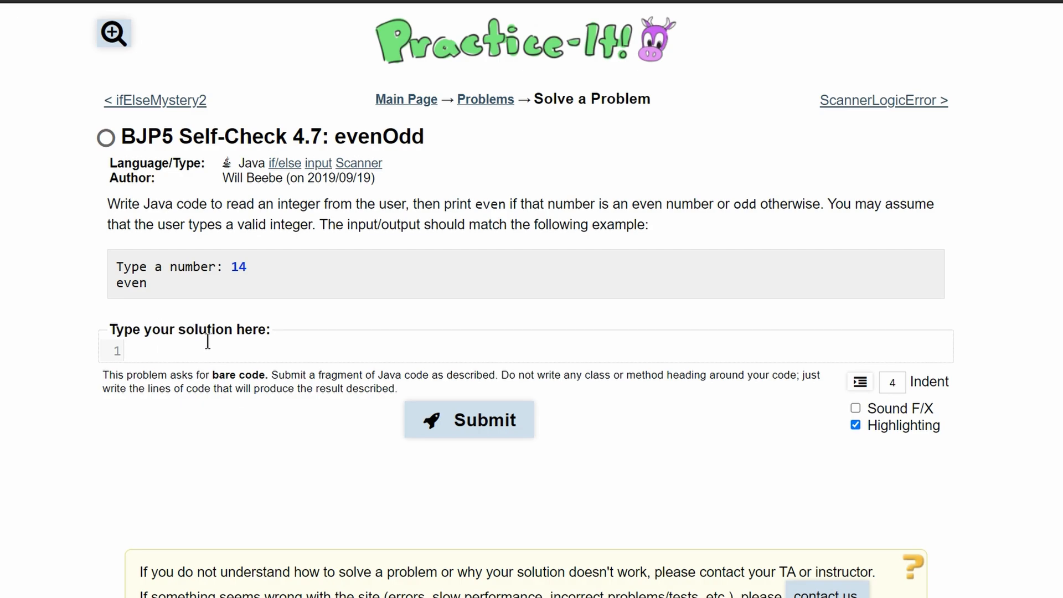
text(Scanner)
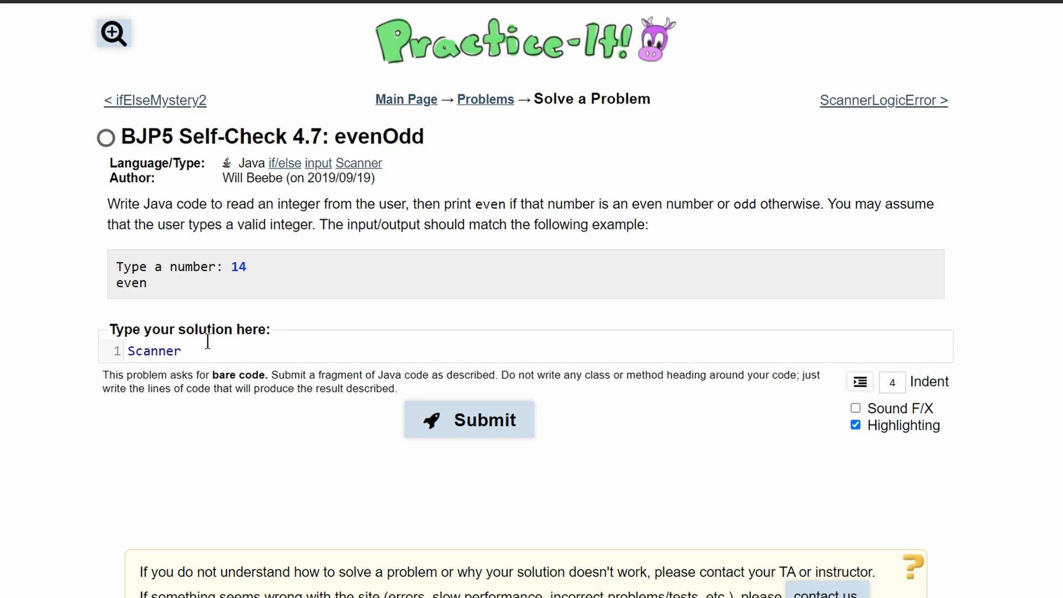
text(scan = new)
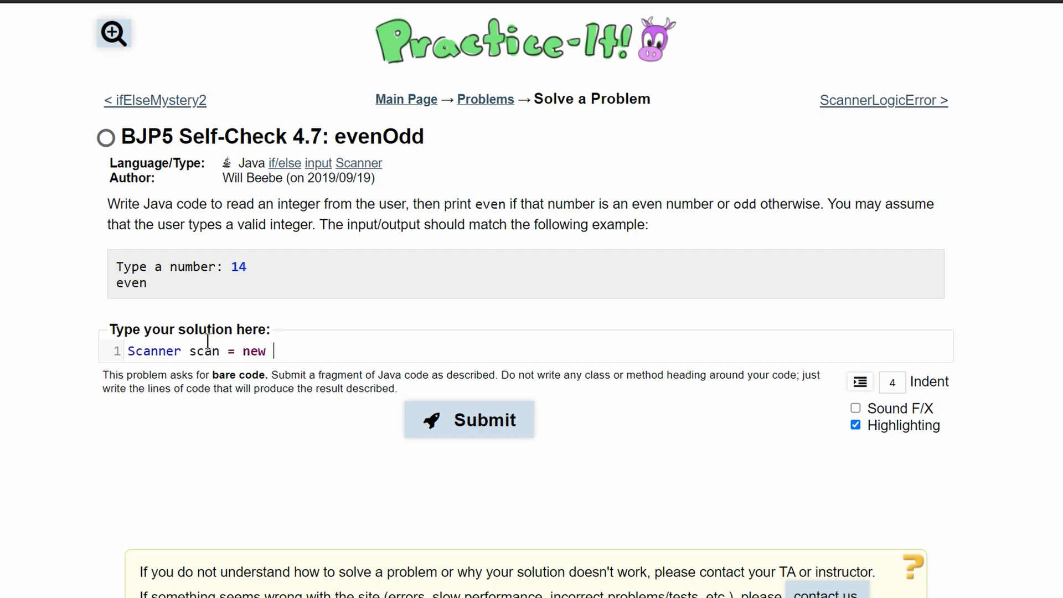
text(Scanner())
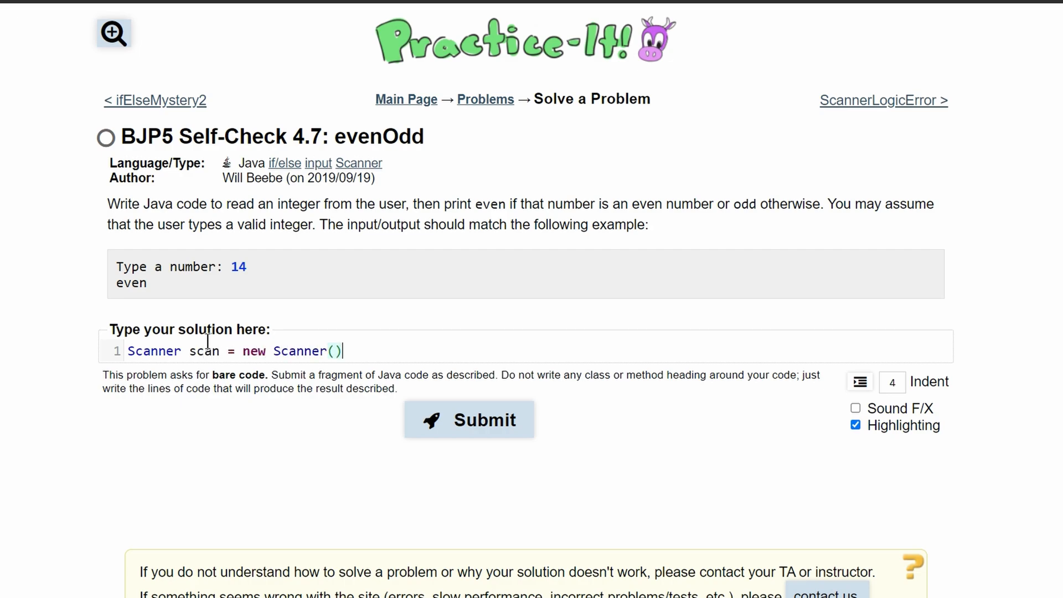
text(S)
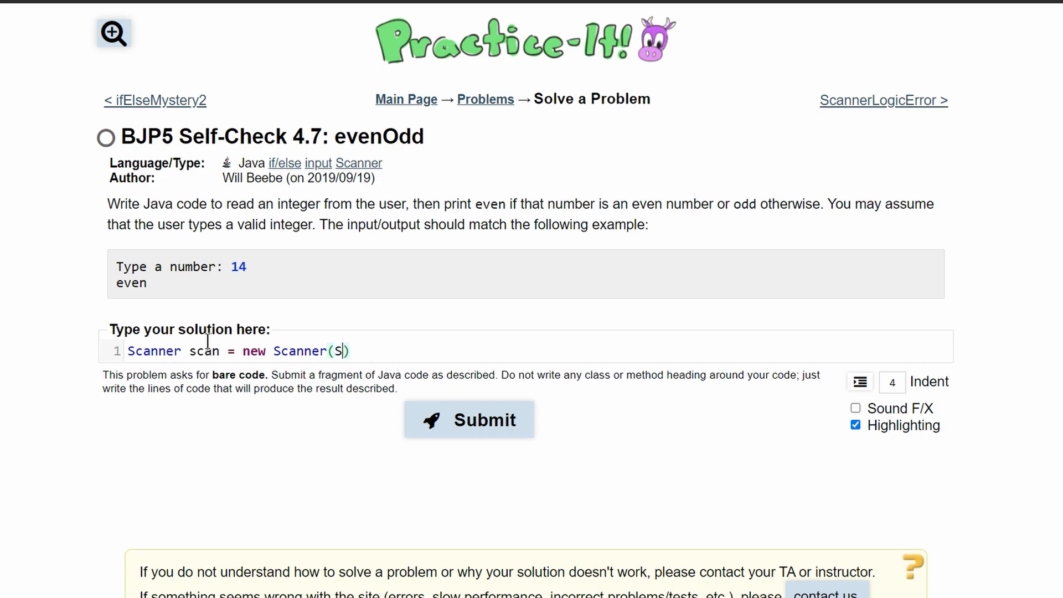
text(ystem.in))
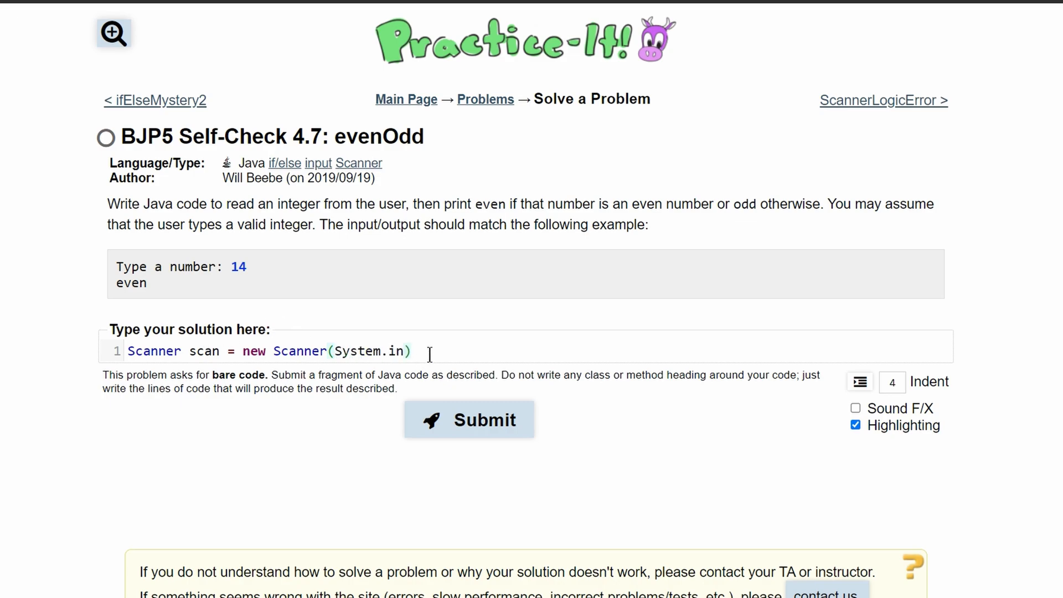
key(Enter)
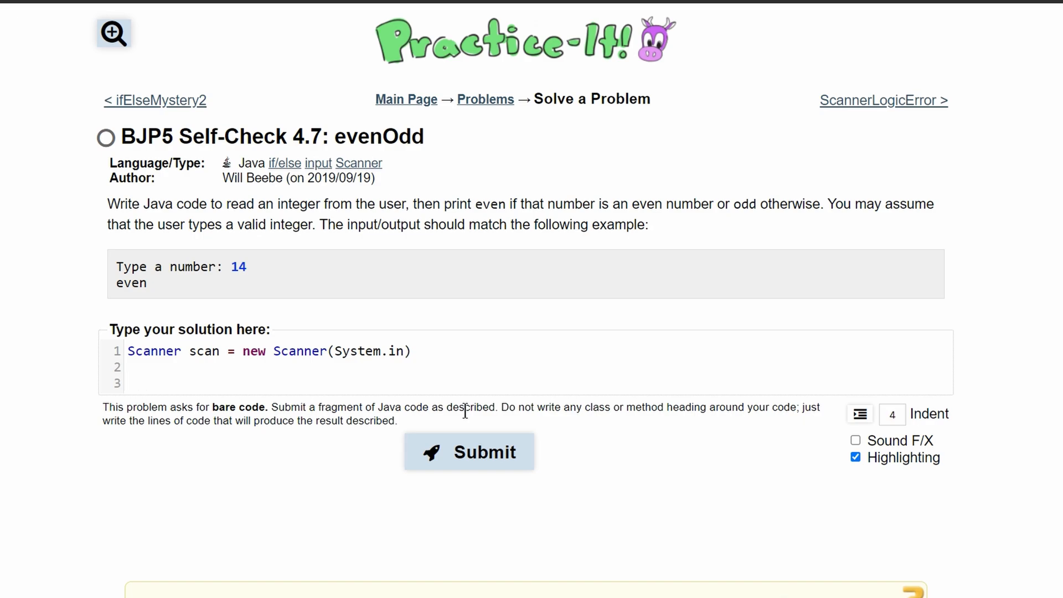
Write System.out.print("Type a number: ") on line 3, changing println to print.
text(System.out.)
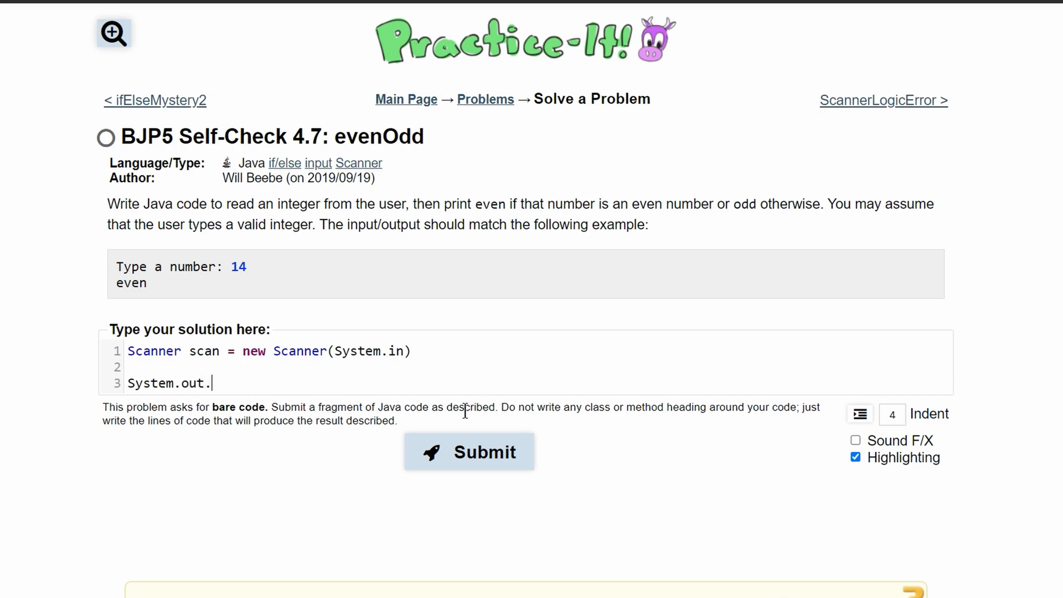
text(println())
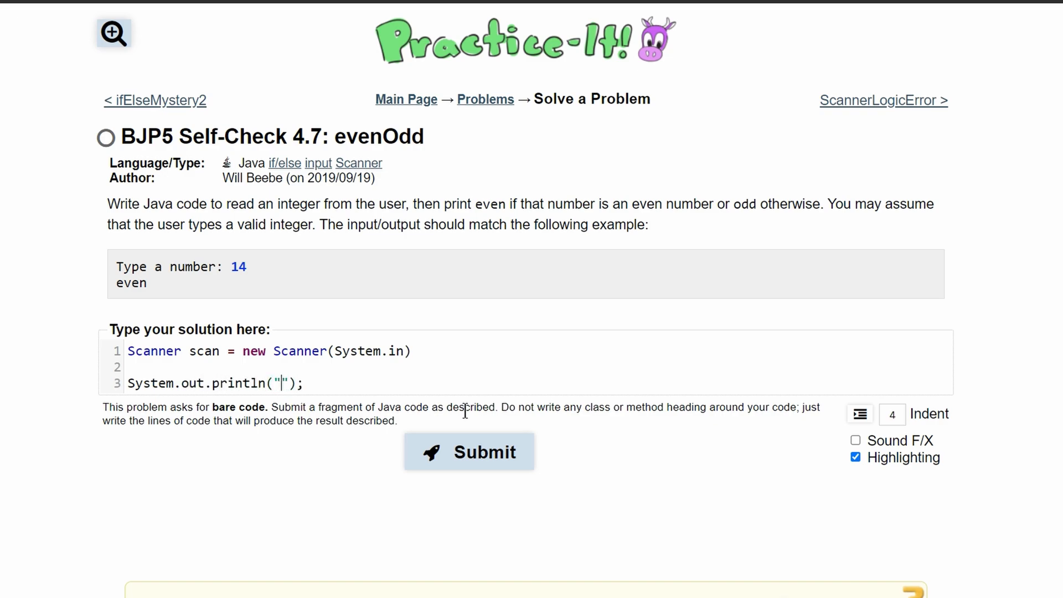
text(T)
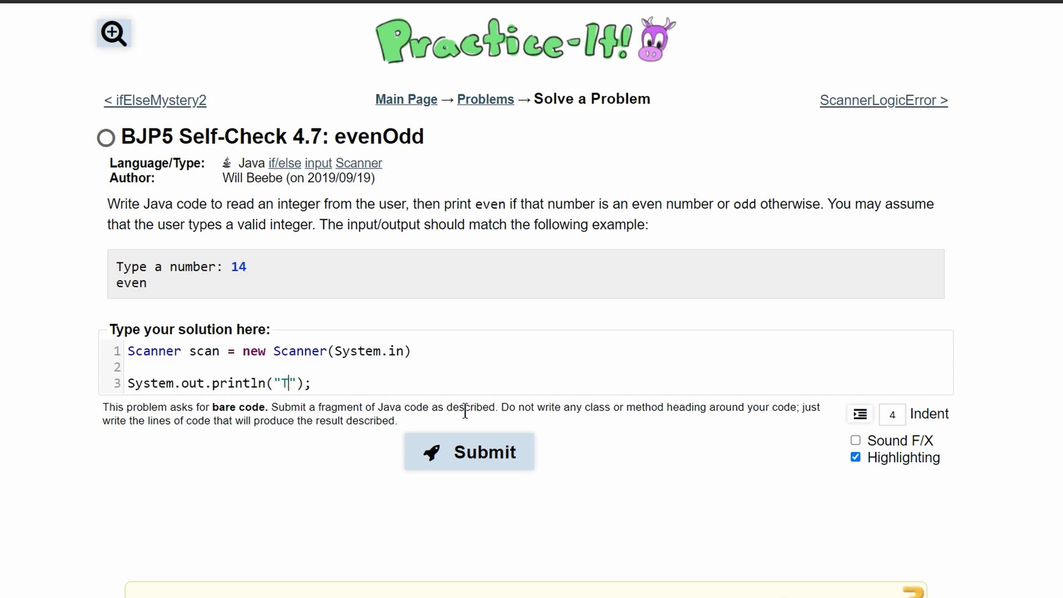
text(ype a number:)
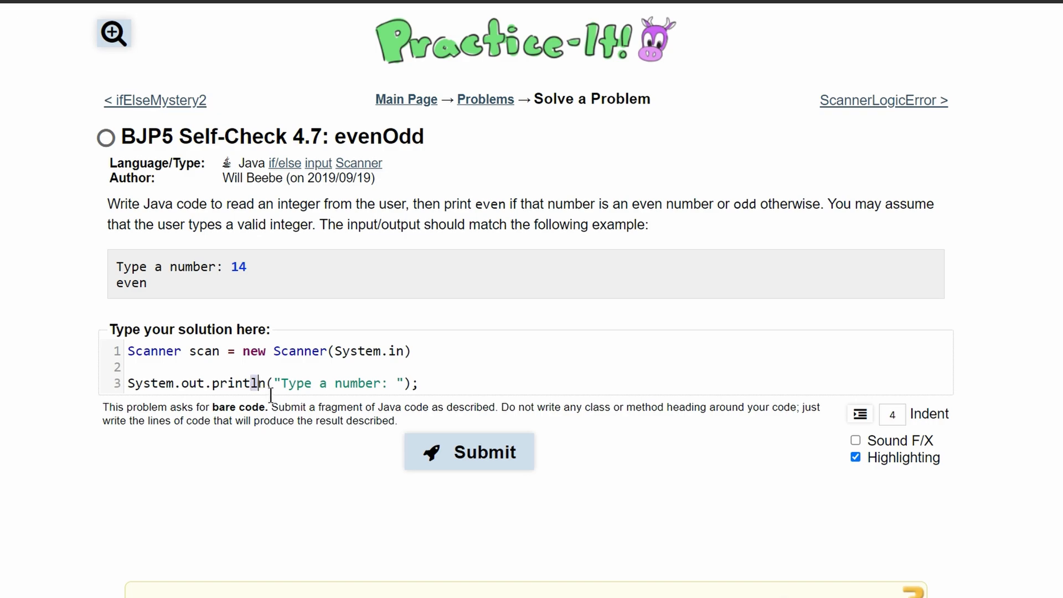
double_click(237, 265)
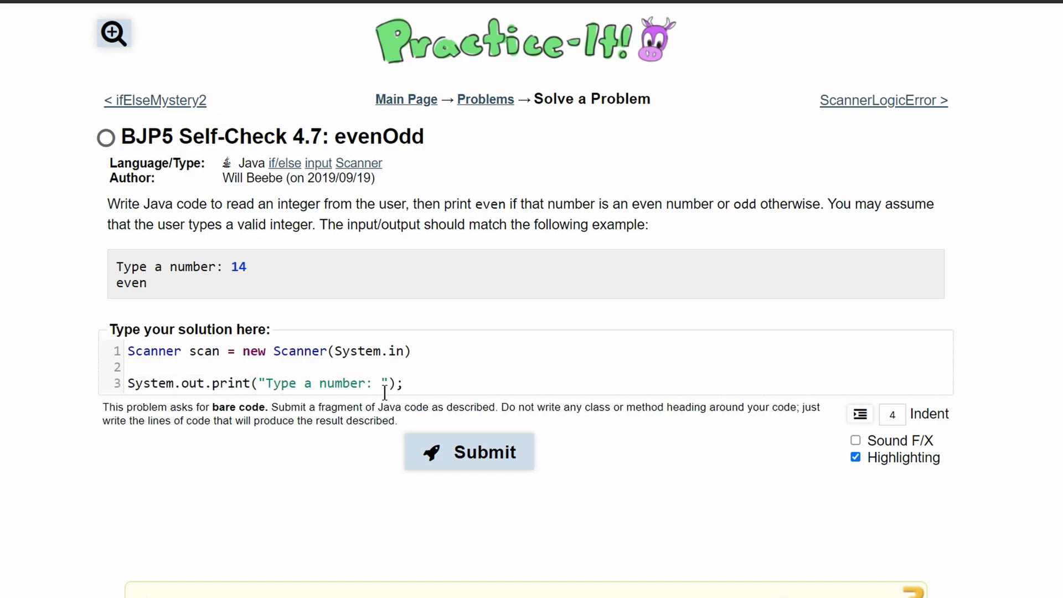
mouse_move(243, 280)
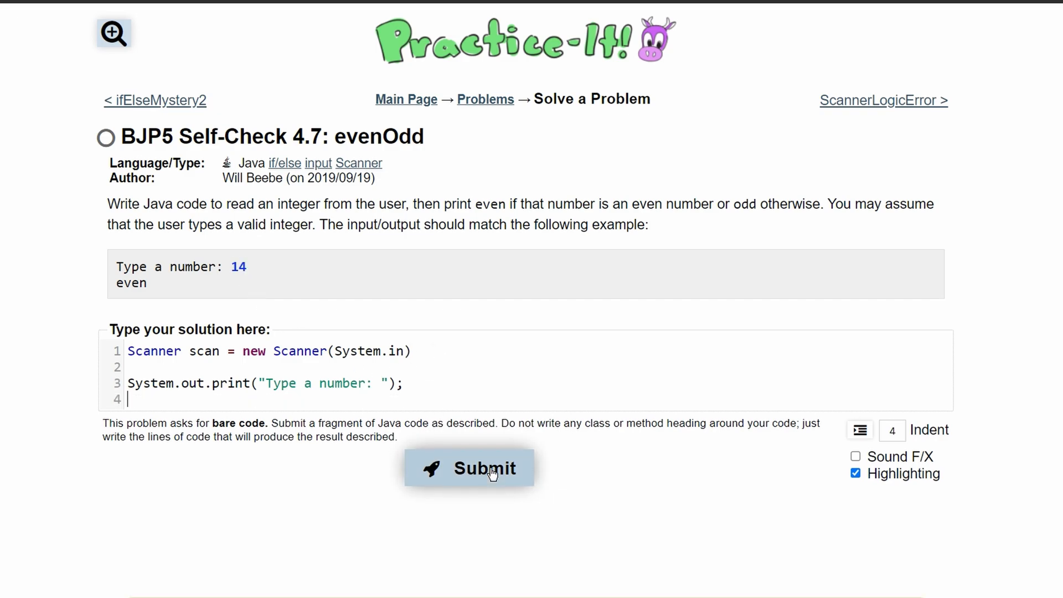
Add an empty if() { } else { } skeleton below the prompt line.
key(Enter)
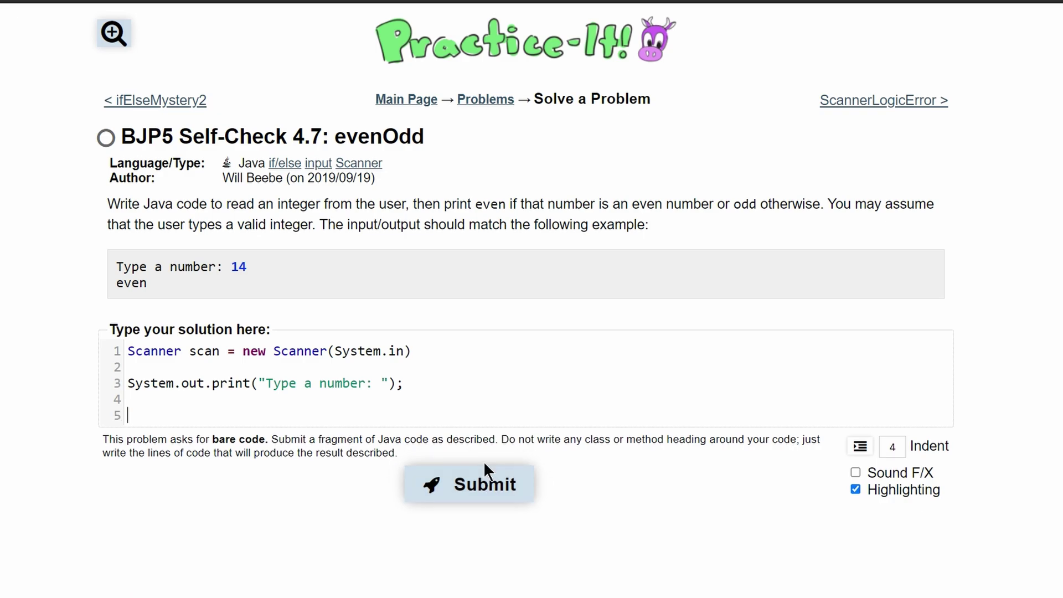
text(if() {)
text(})
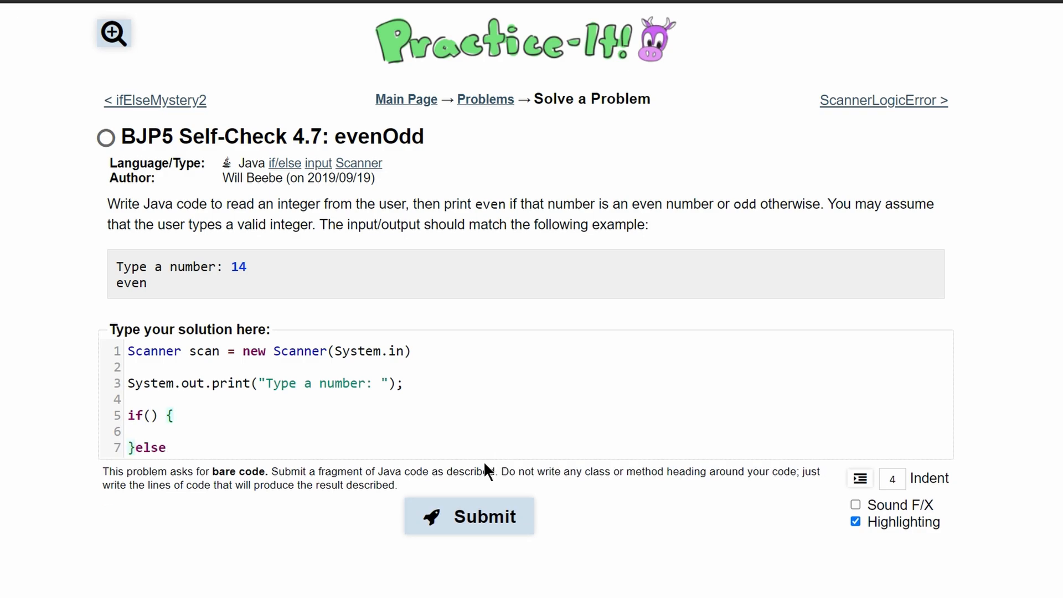
text(else {)
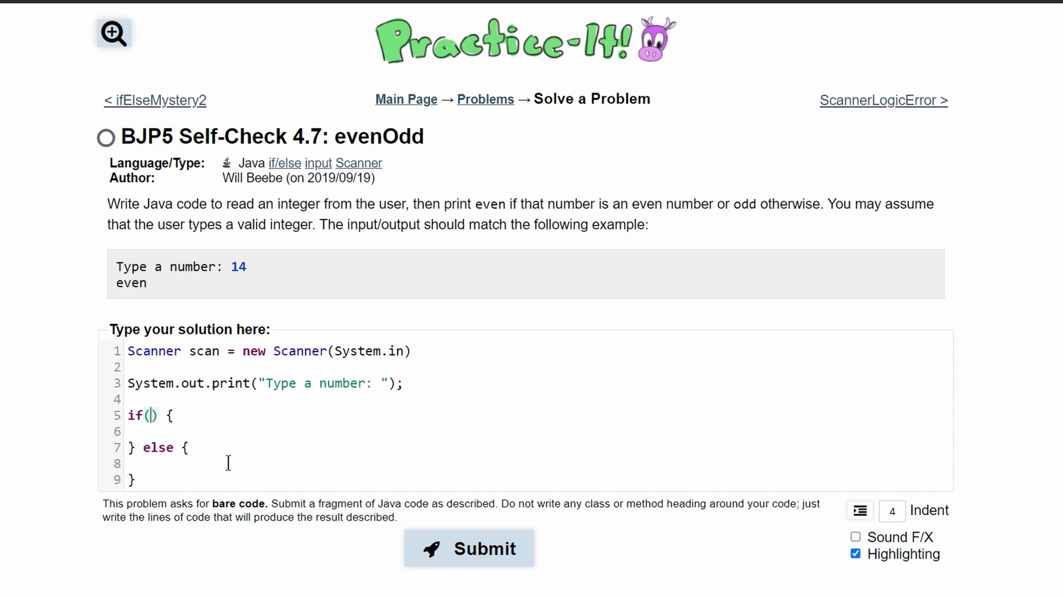
mouse_move(116, 292)
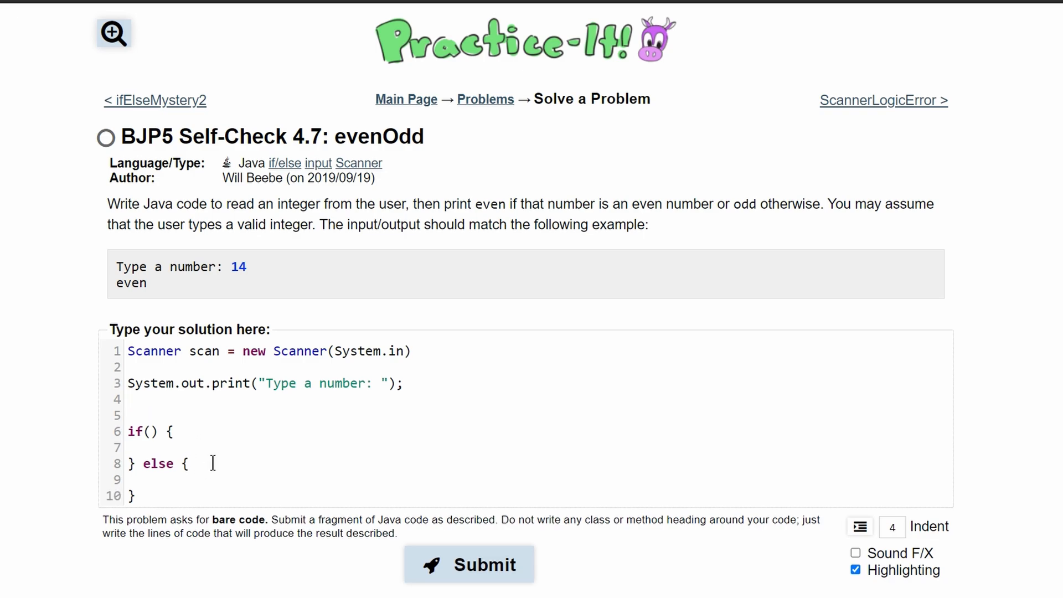
Write int number = scan.nextInt() on line 4 to read the user's integer.
text(i)
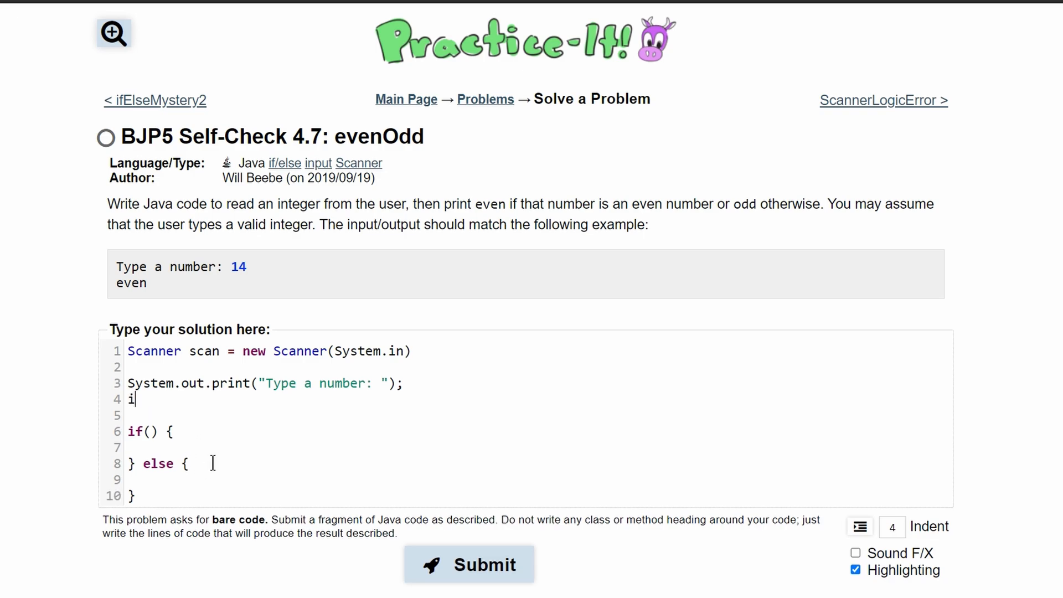
text(nt)
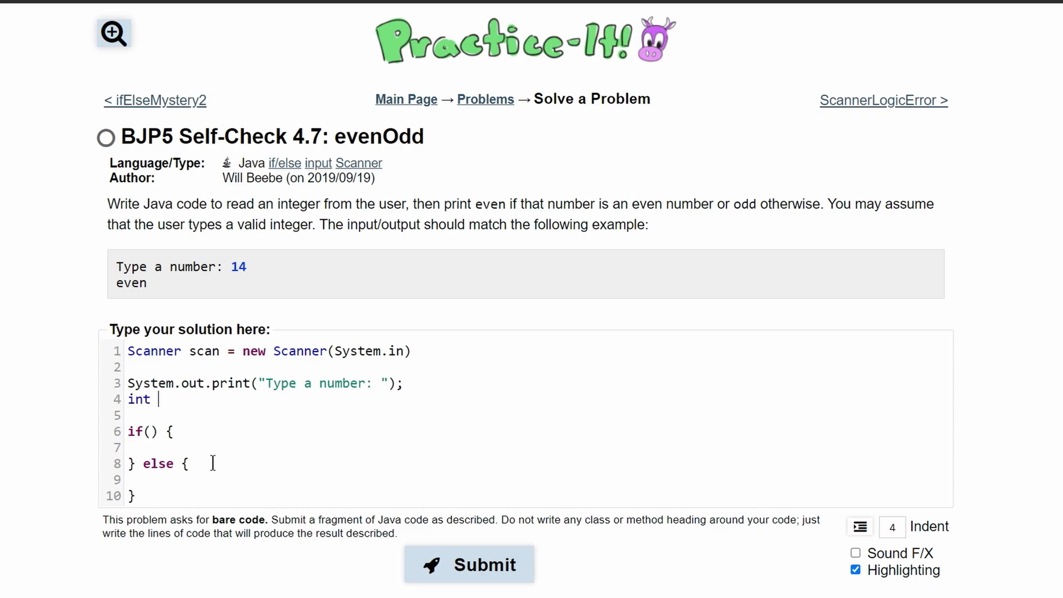
text(number =)
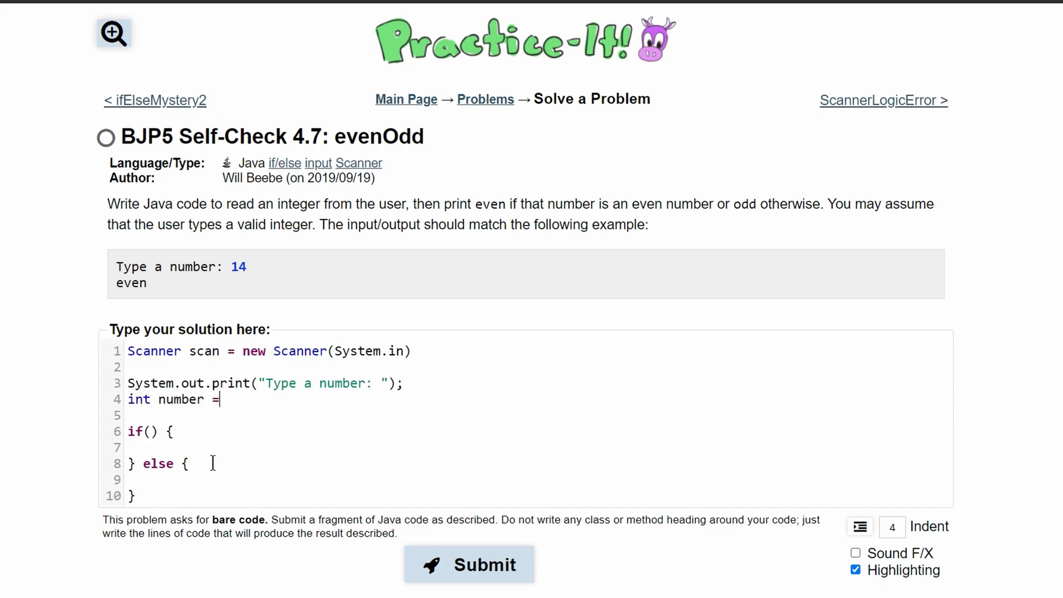
text(scan.nex)
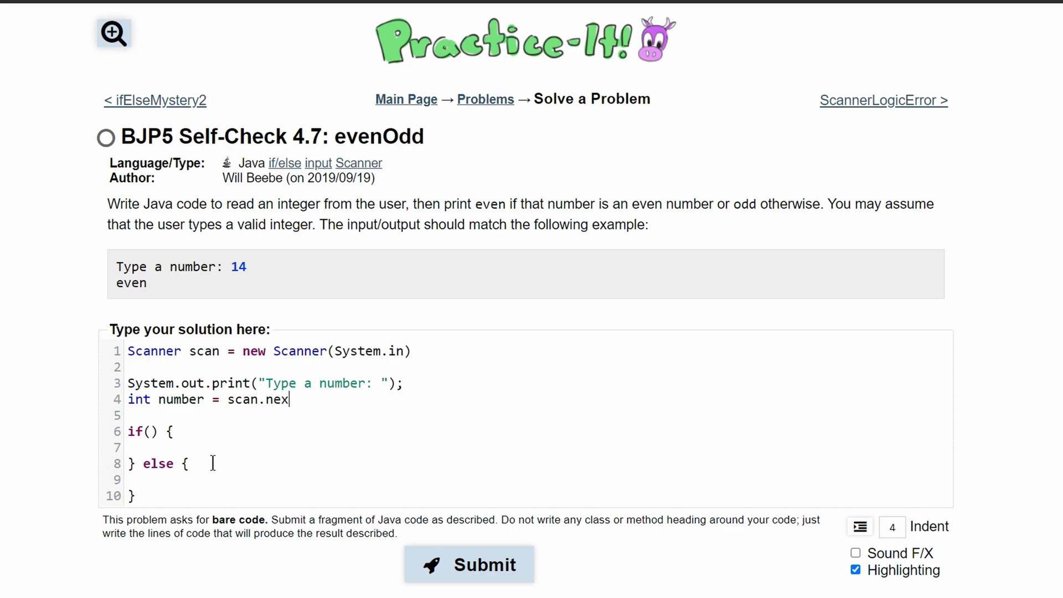
text(tint())
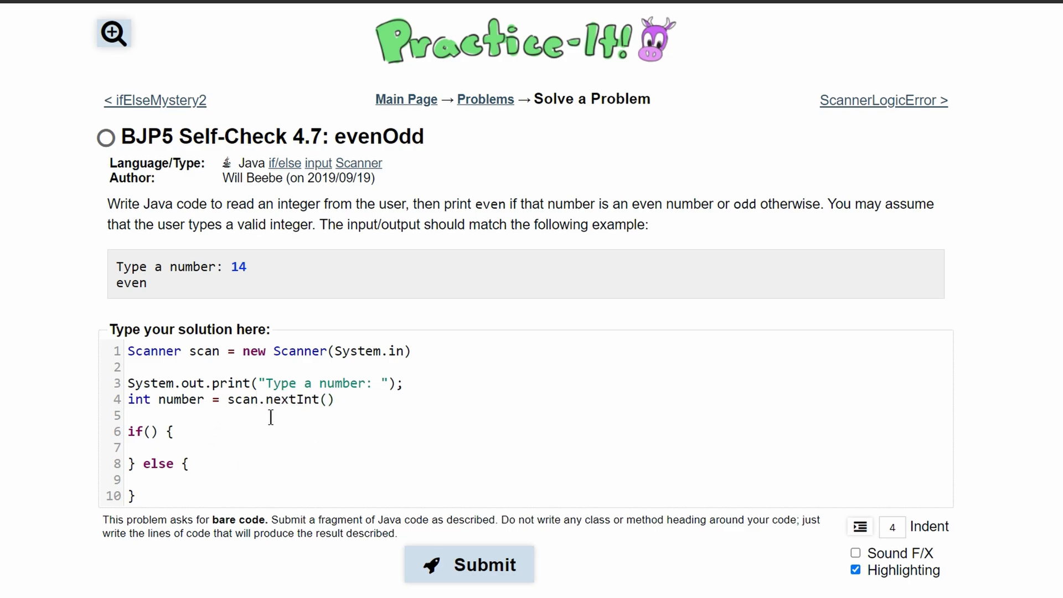
double_click(179, 399)
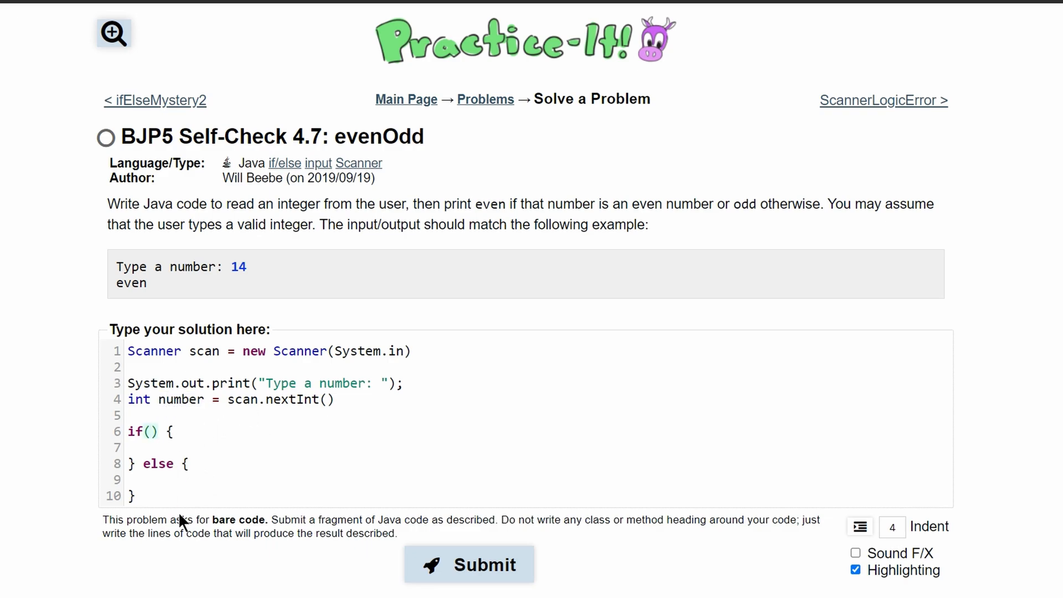
Fill the if condition with number%2==0 to test for an even number.
text(number%)
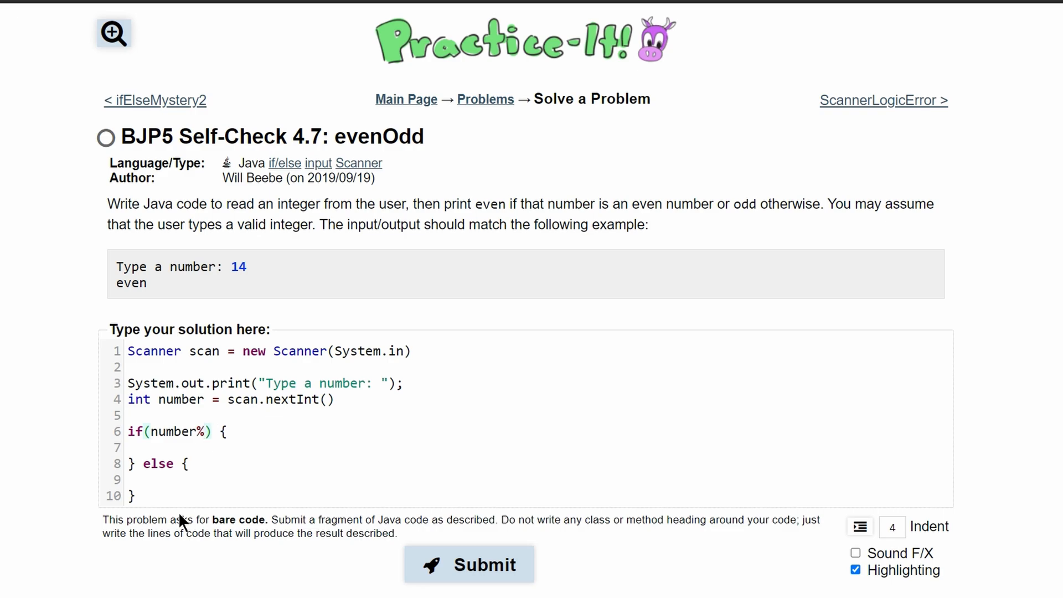
text(2==)
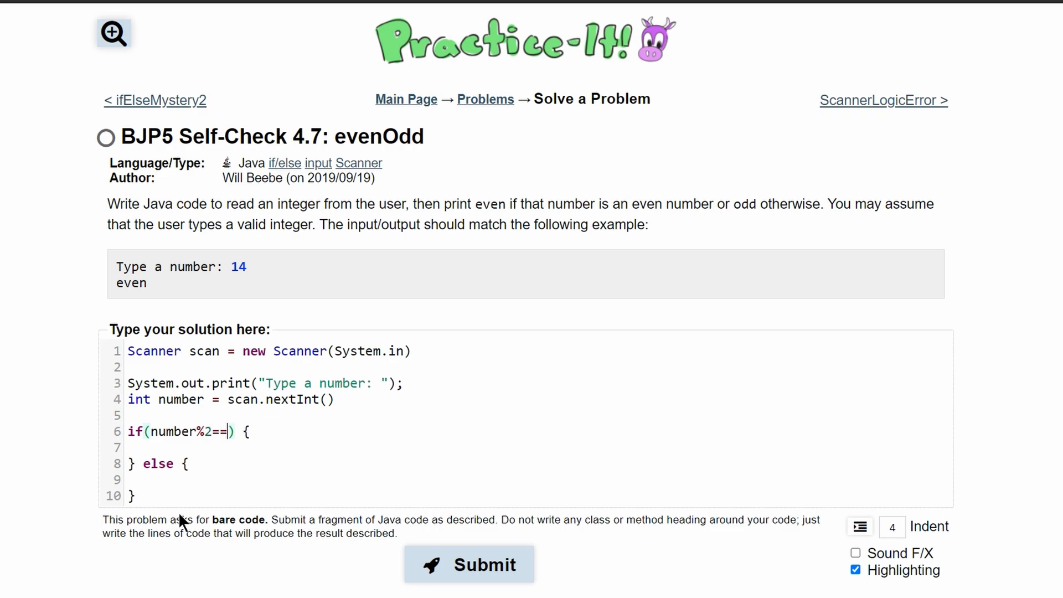
text(0)
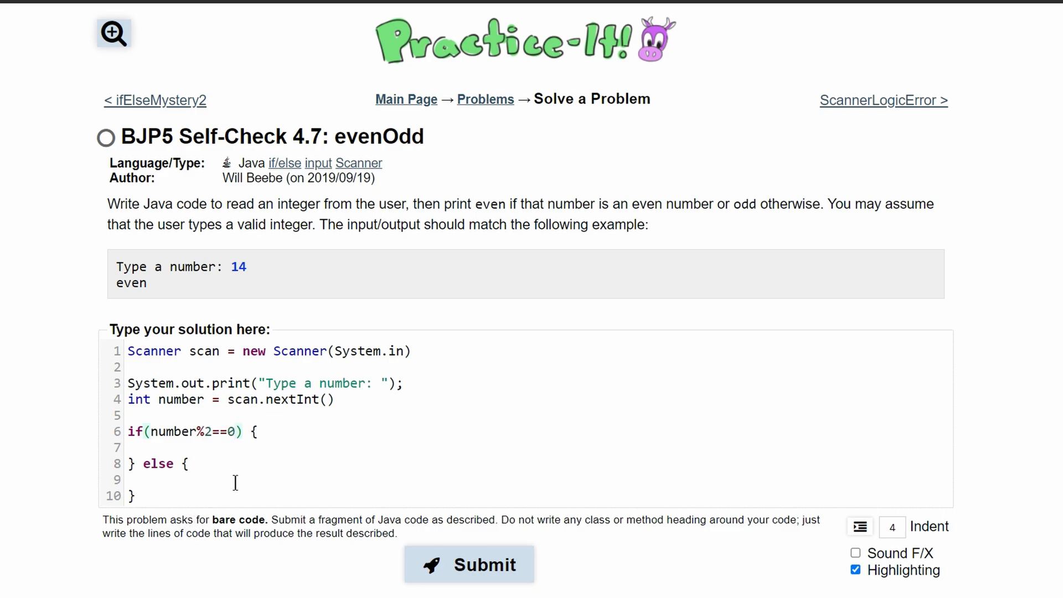
mouse_move(159, 445)
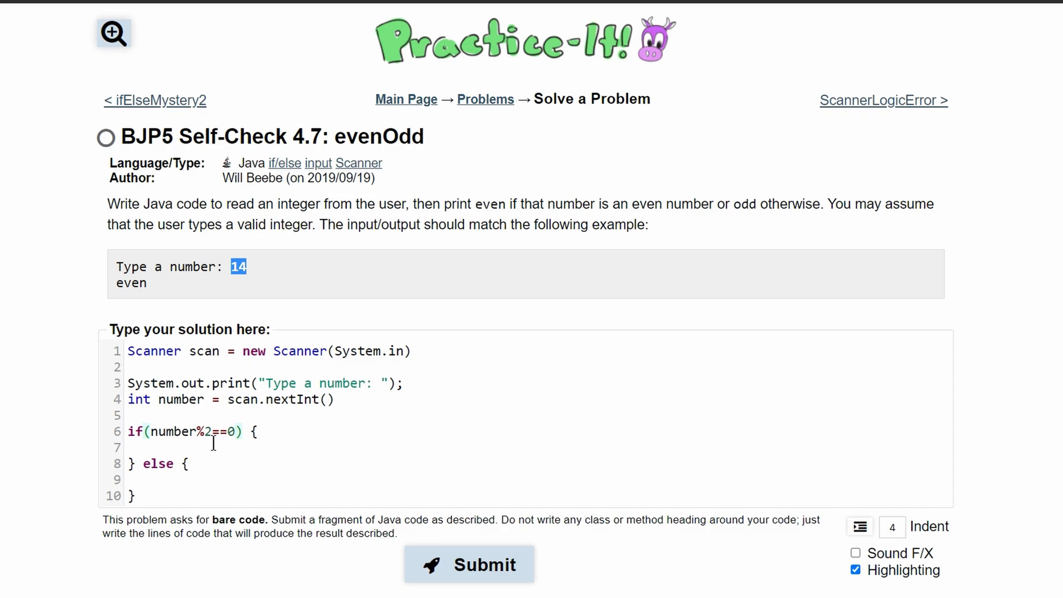
click(159, 447)
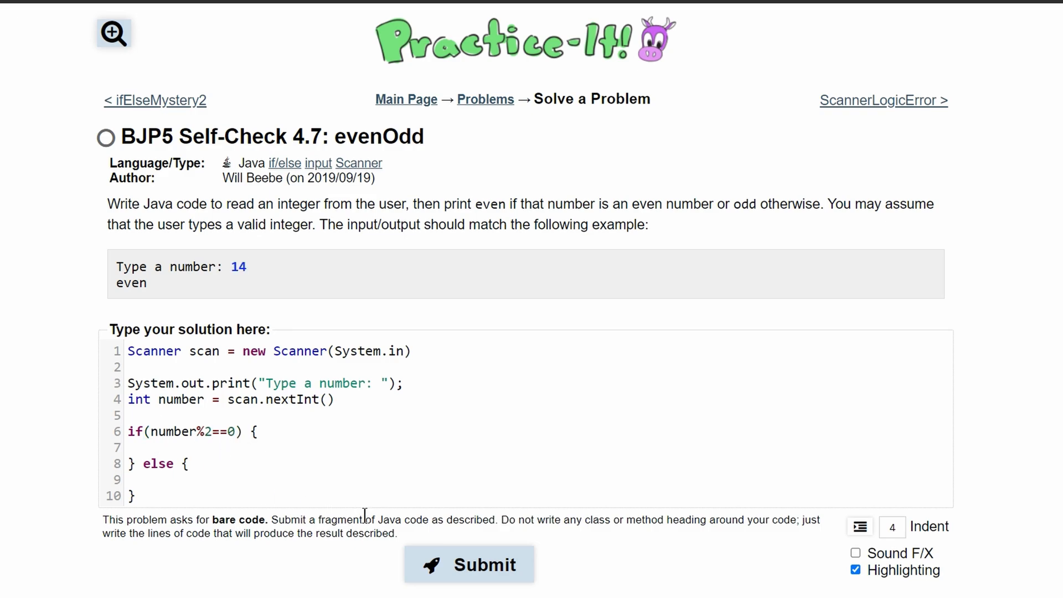
Print "even" in the if branch and "odd" in the else branch with System.out.println.
text(System.ou)
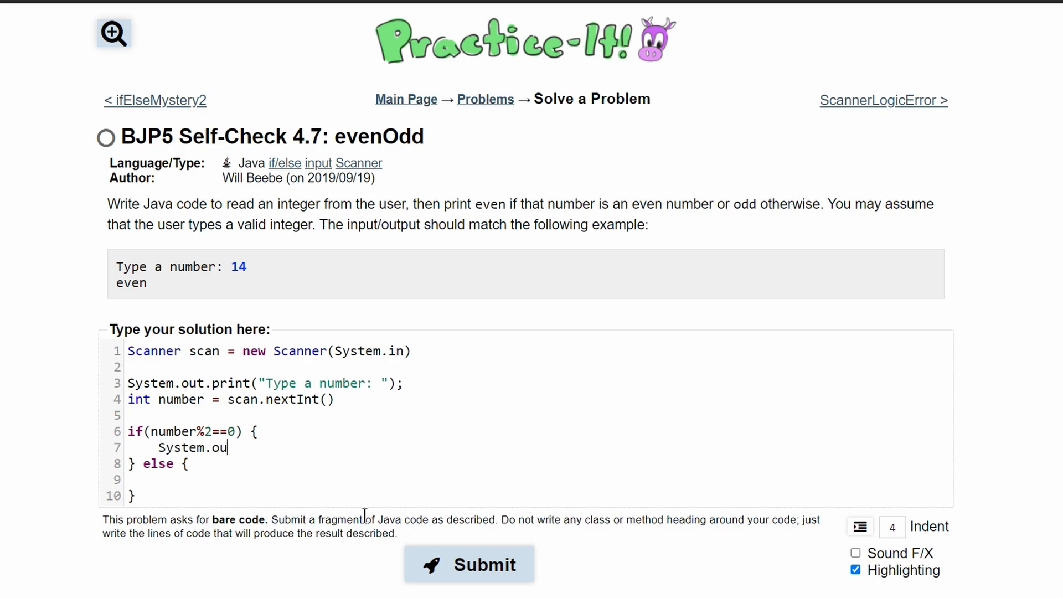
text(t.println)
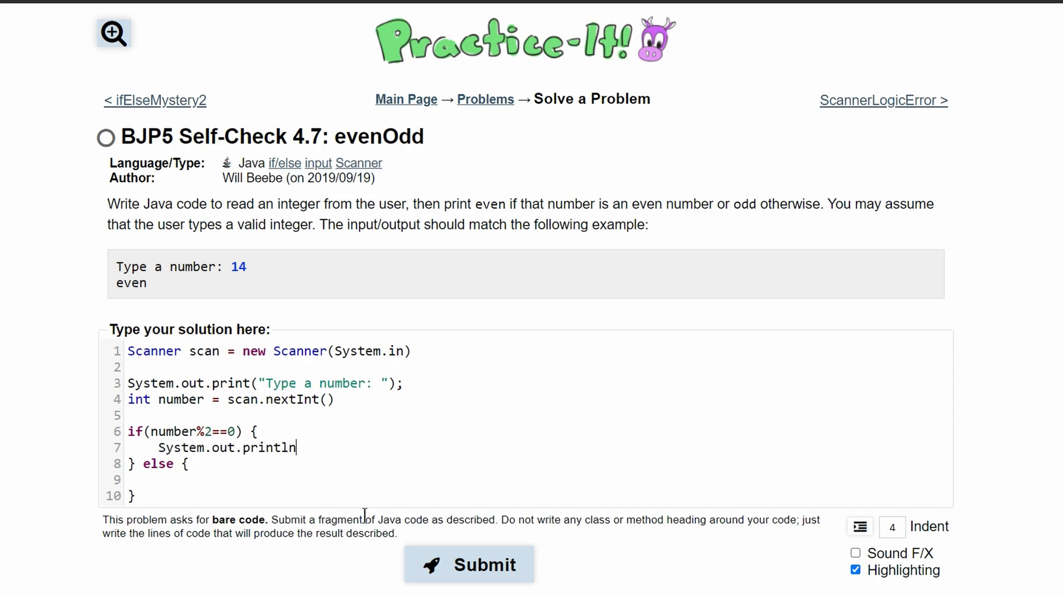
text((""))
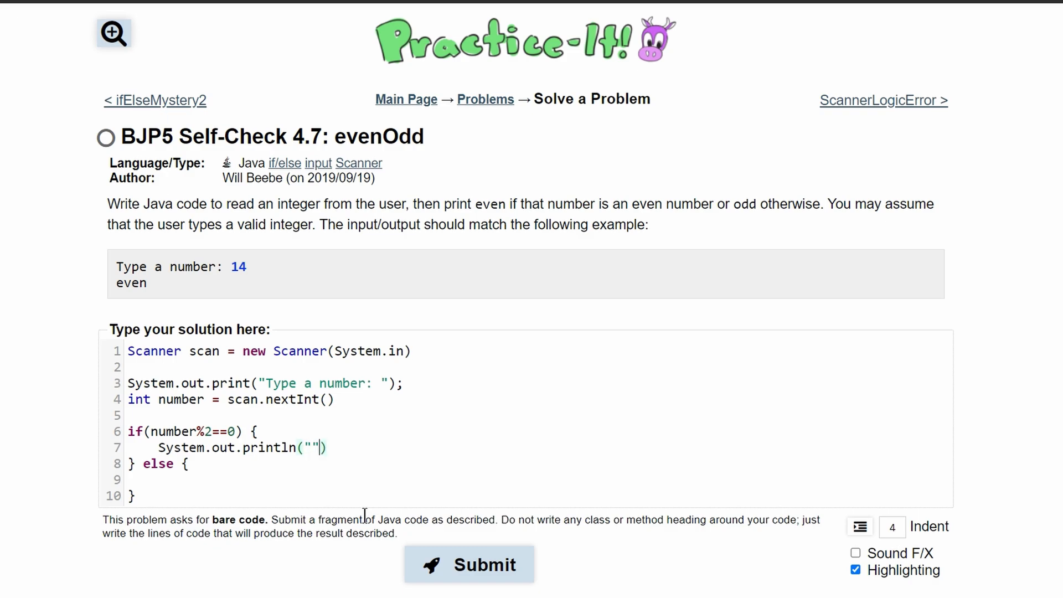
text(even)
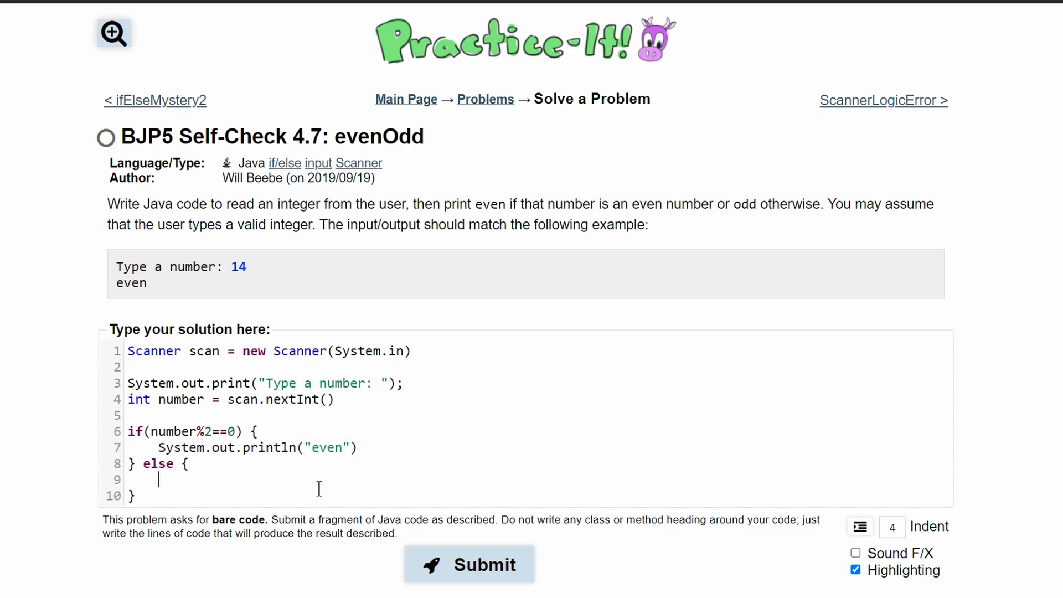
text(System.out.println("even"))
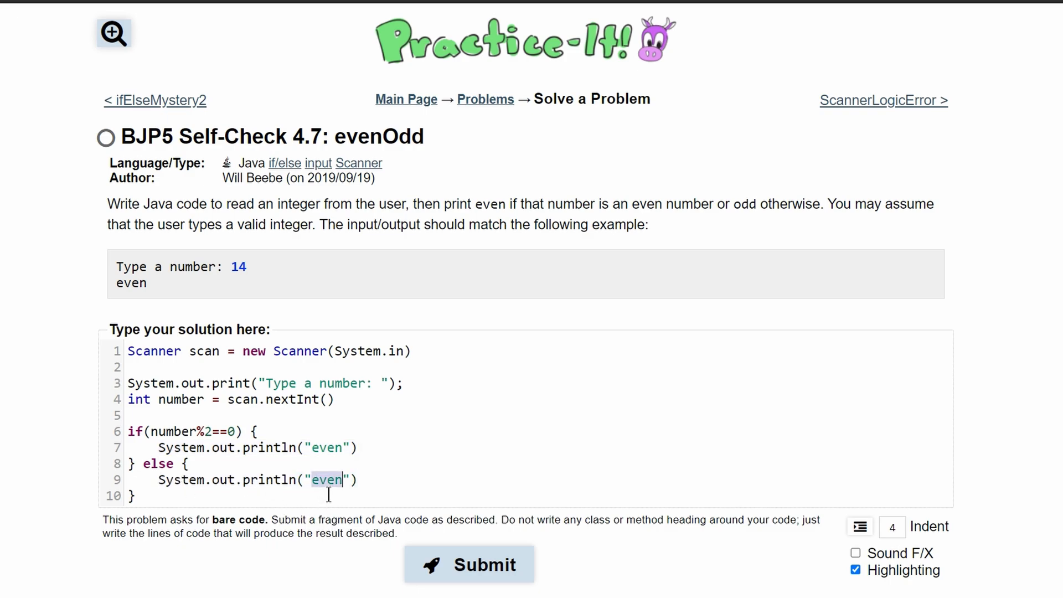
key(Delete)
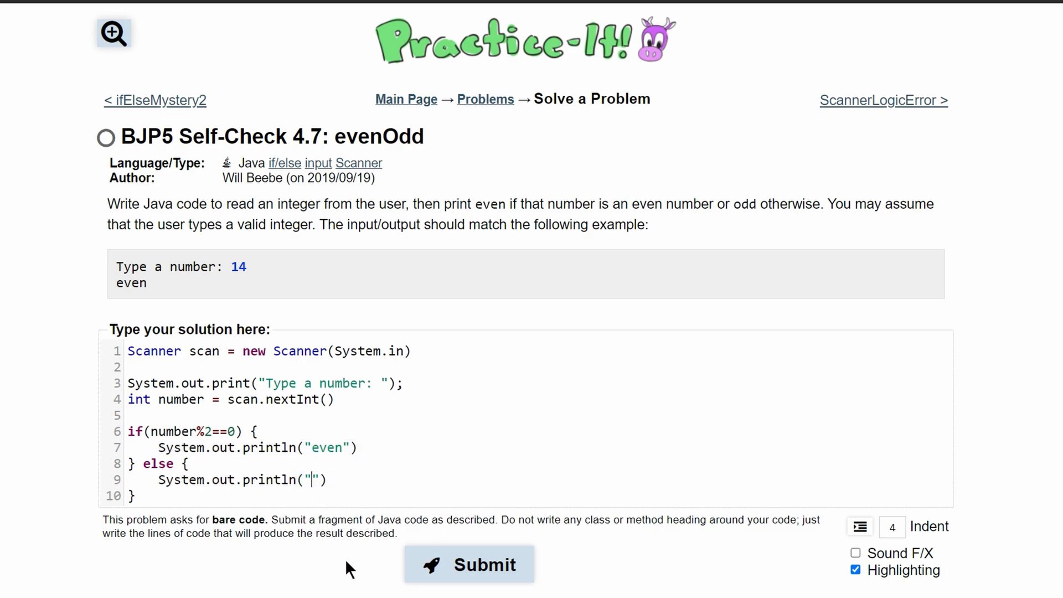
text(odd))
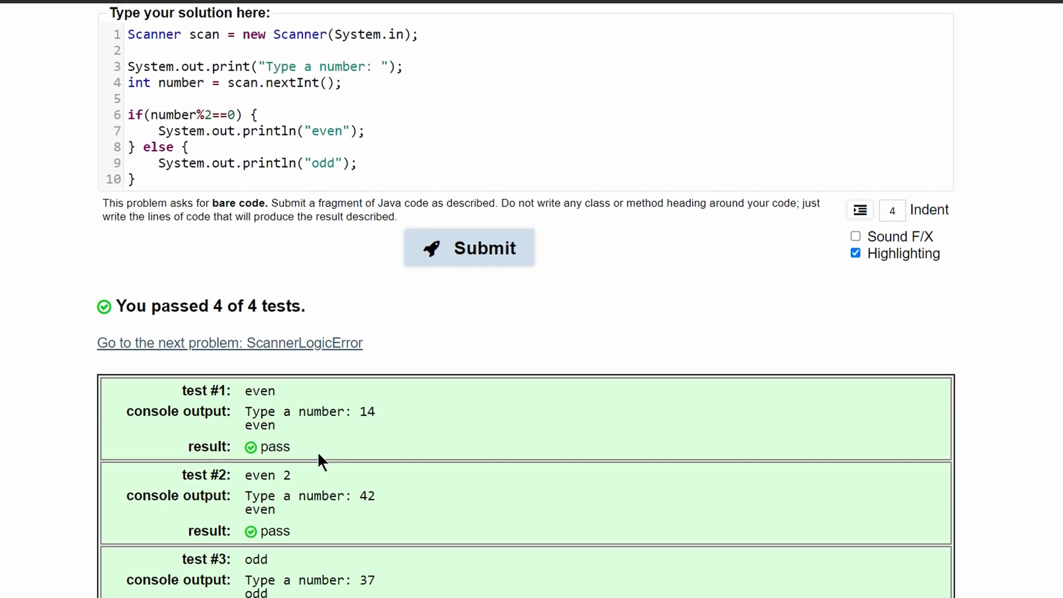
Scroll up to review the 4 of 4 passing test results after submitting.
scroll(up, 3)
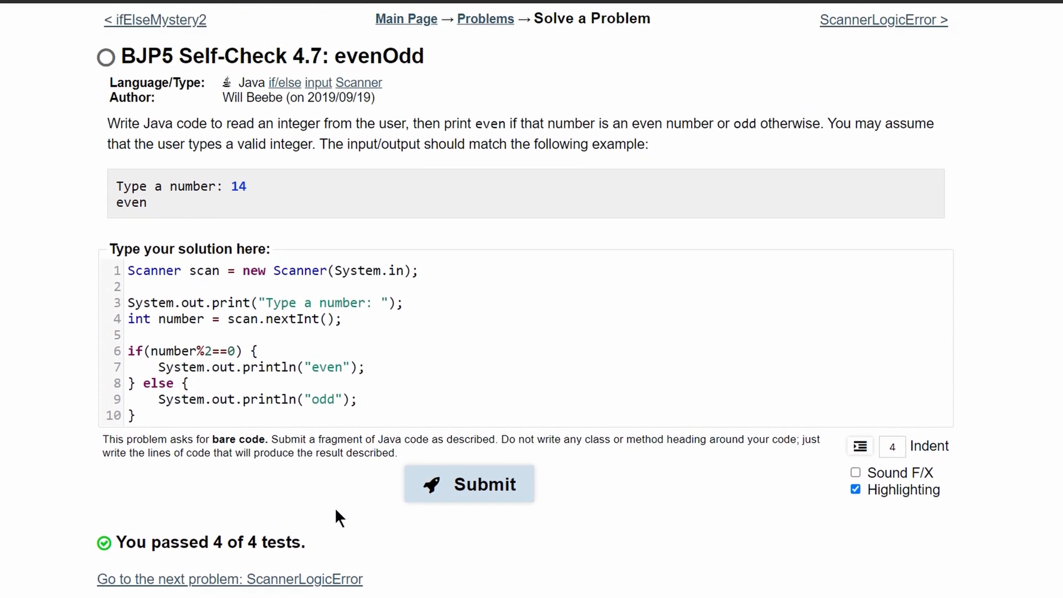